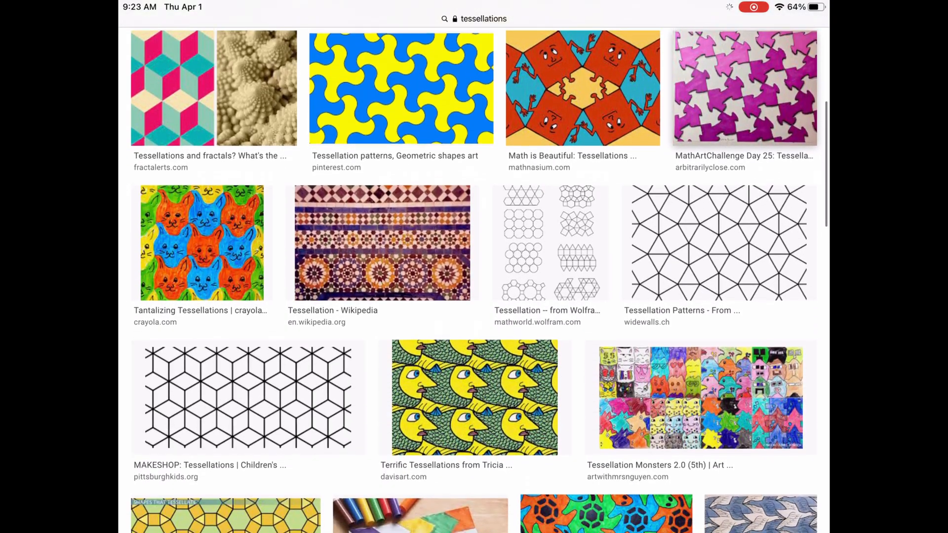
# Step: Bring the lower tessellation results into view, down to the Grade 8 Mathematics and Twinkl examples
pyautogui.scroll(-3)
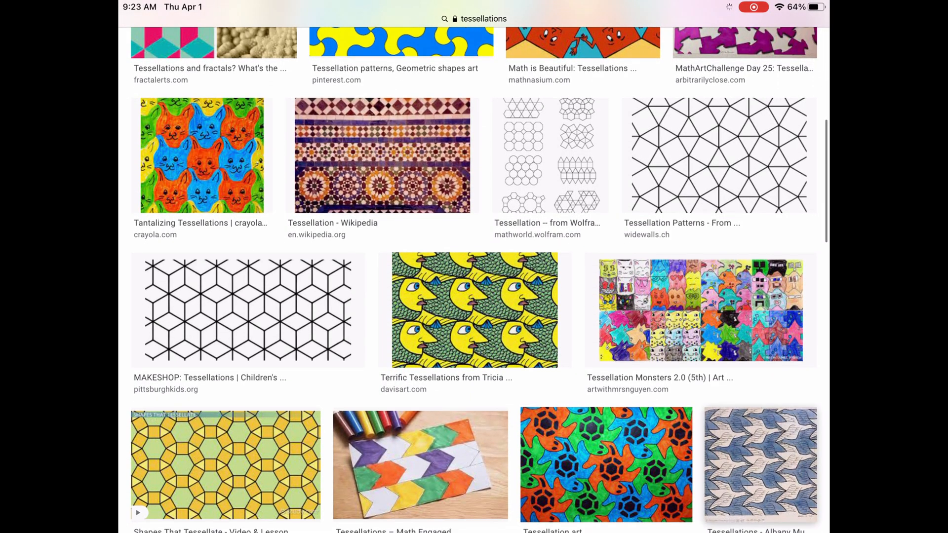
pyautogui.scroll(-3)
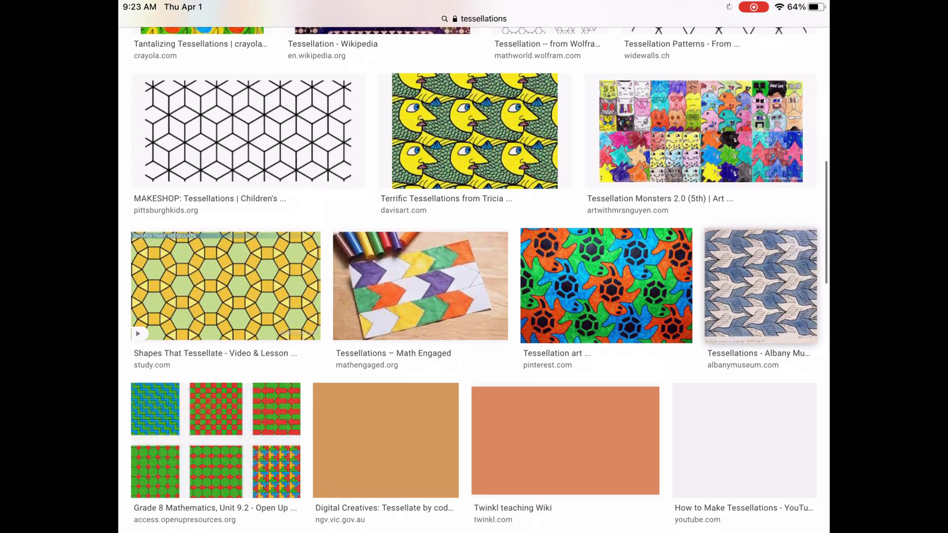
# Step: Preview the turtle tessellation, the Albany Museum blue birds and the davisart.com yellow fish faces in turn
pyautogui.click(605, 285)
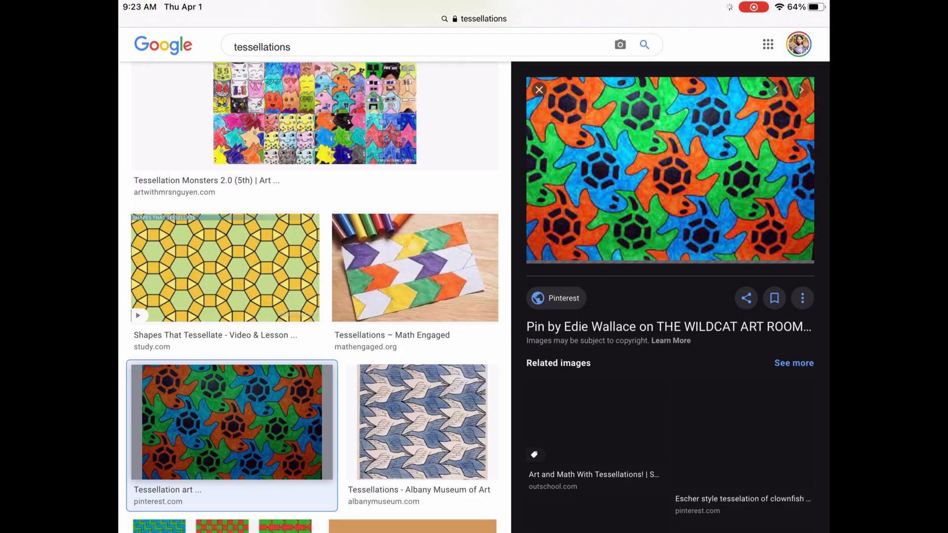
pyautogui.click(421, 422)
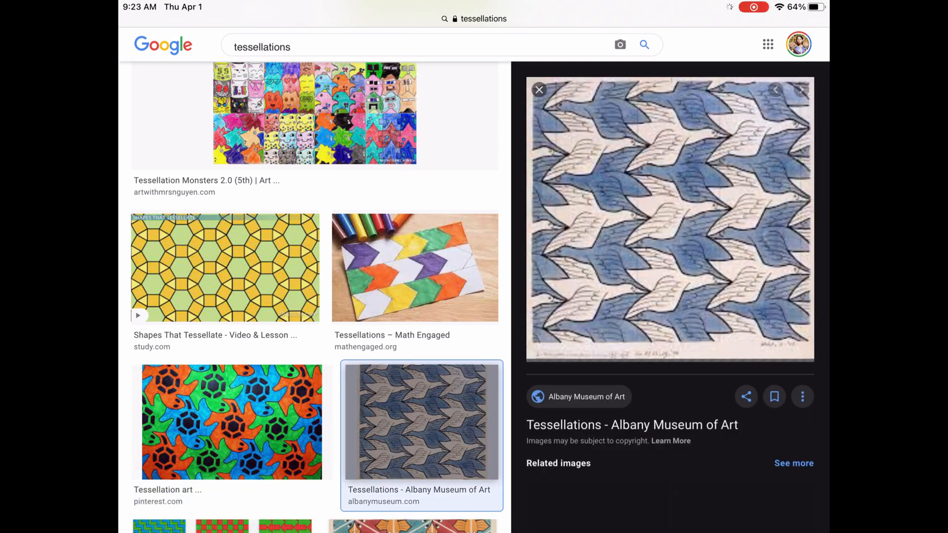
pyautogui.click(424, 189)
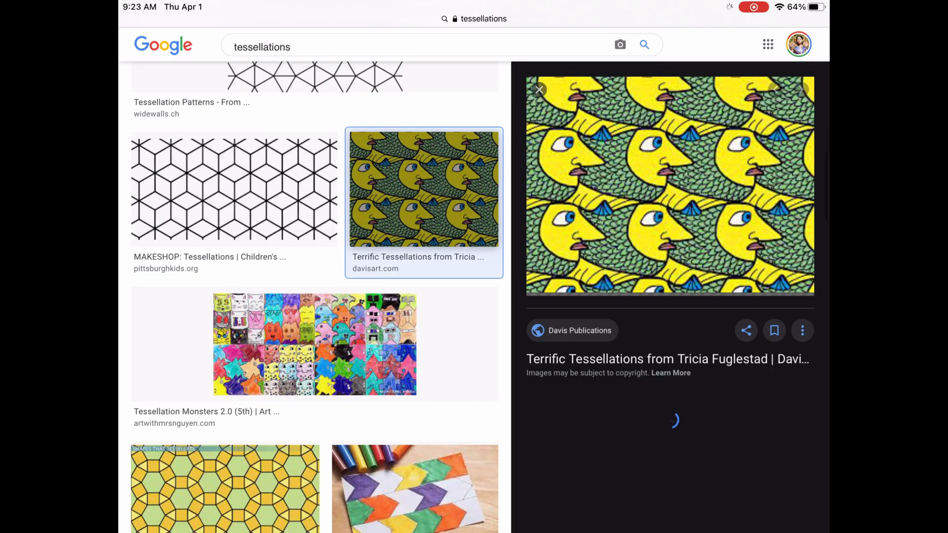
# Step: Preview the Tessellation - Wikipedia mosaic tile image near the top of the results
pyautogui.scroll(3)
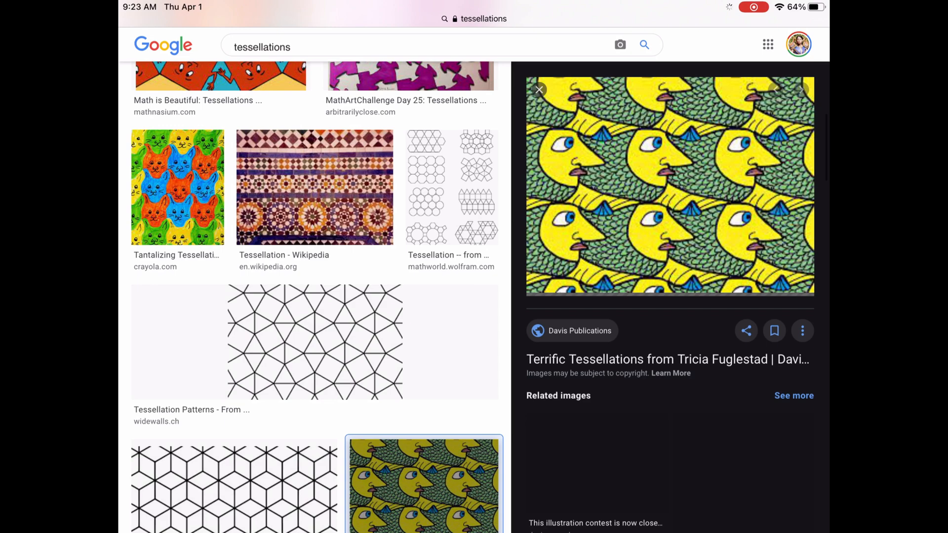
pyautogui.click(314, 186)
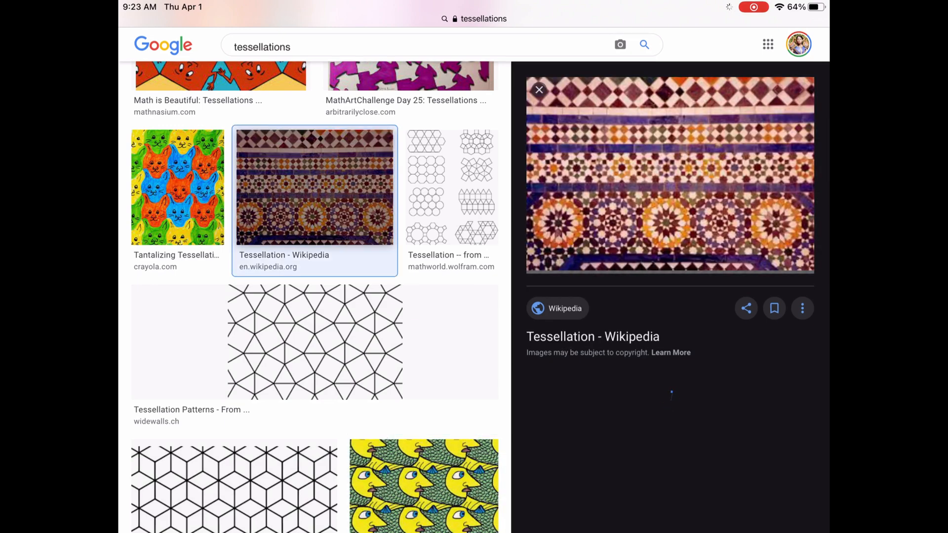